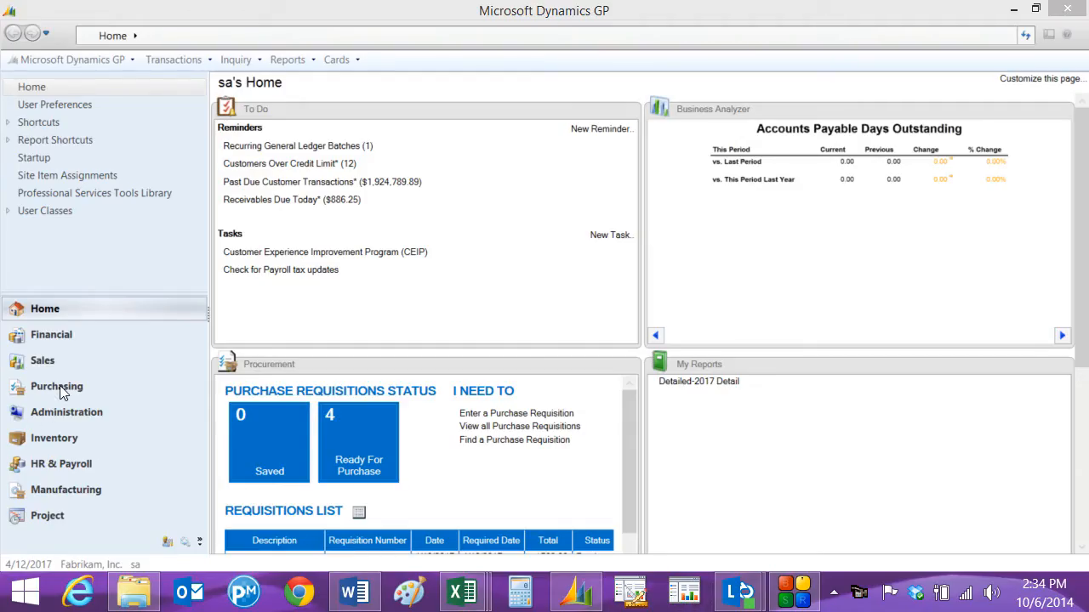
Go from the home page to the Purchasing area page via the navigation pane
left_click(57, 387)
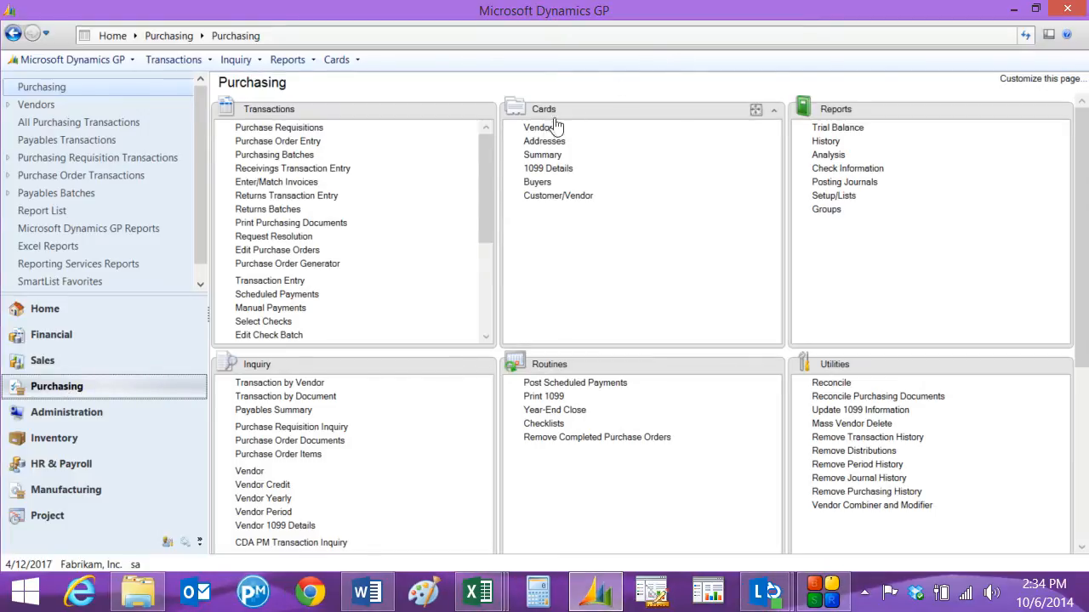
Add vendor EASTCOUNTY005, East County Supply, with San Diego address, class, tax and shipping, and save
left_click(538, 126)
type("East County Supply")
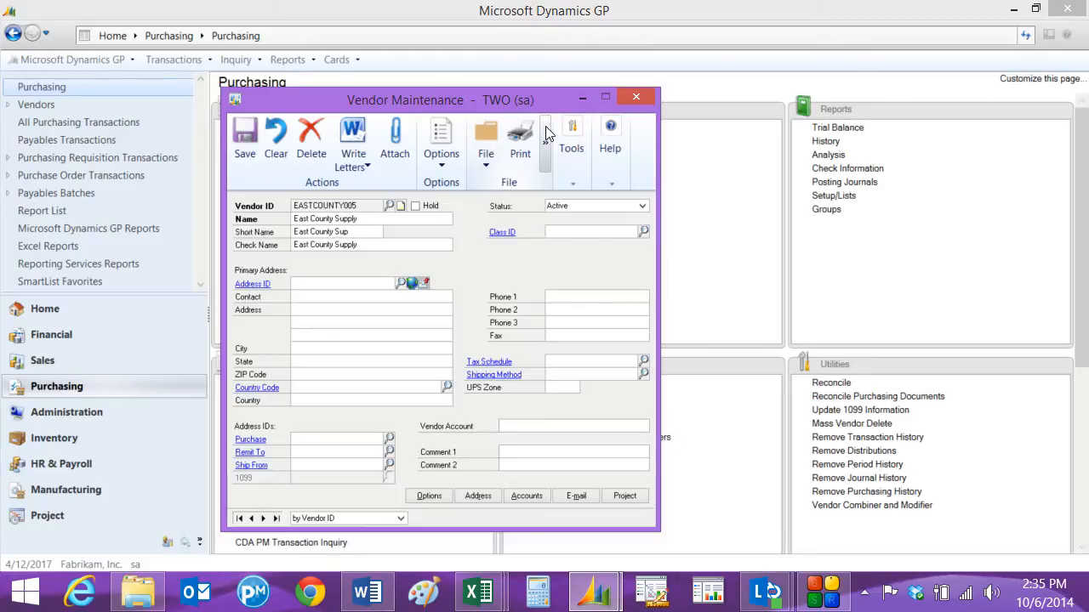
mouse_move(710, 84)
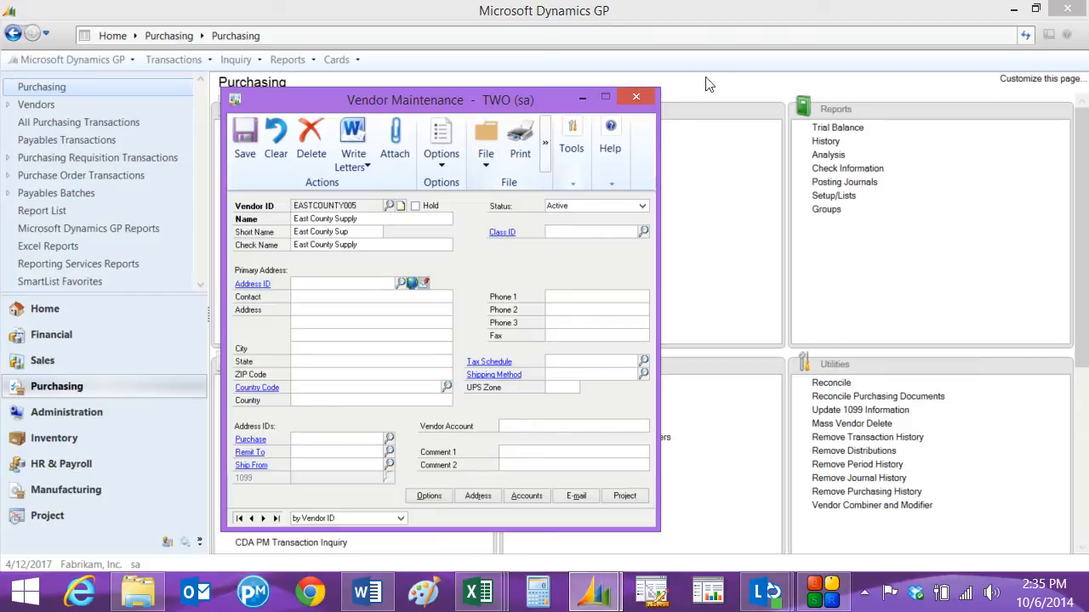
left_click(644, 231)
type("2300 Distribution")
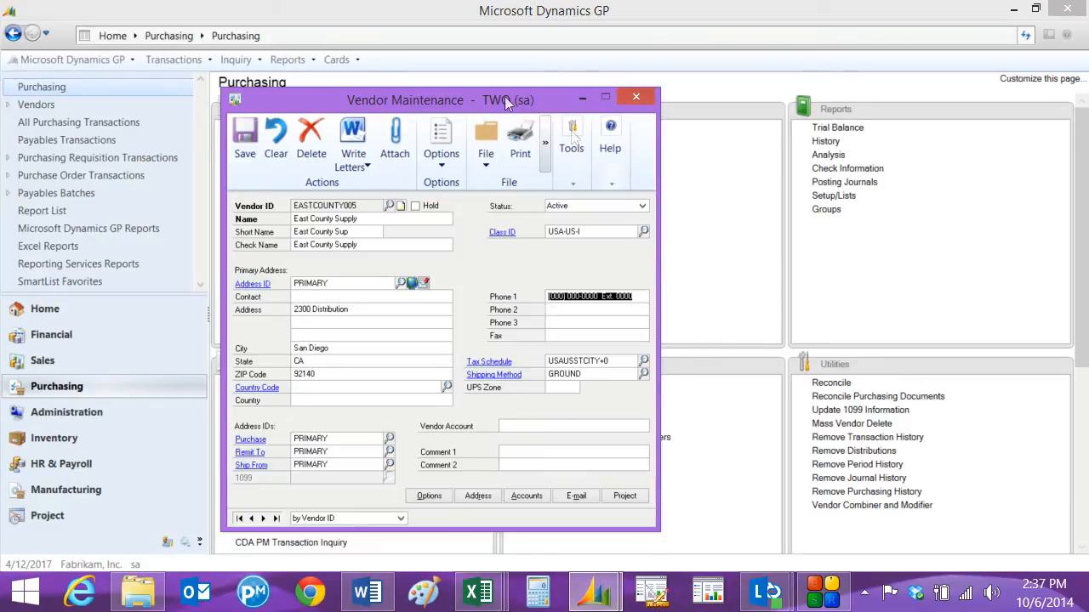
left_click(635, 97)
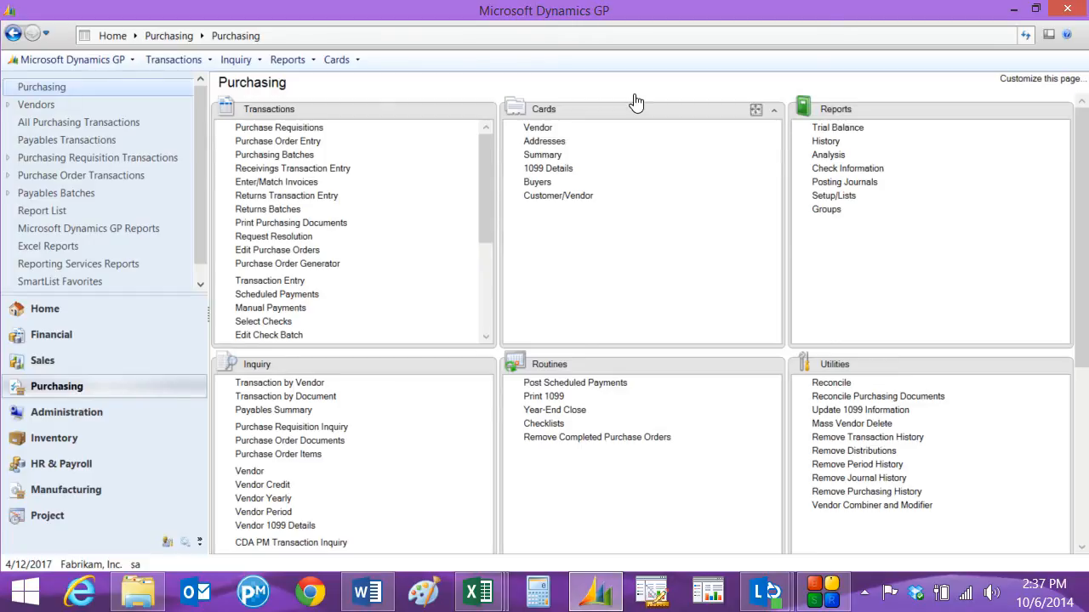
mouse_move(270, 280)
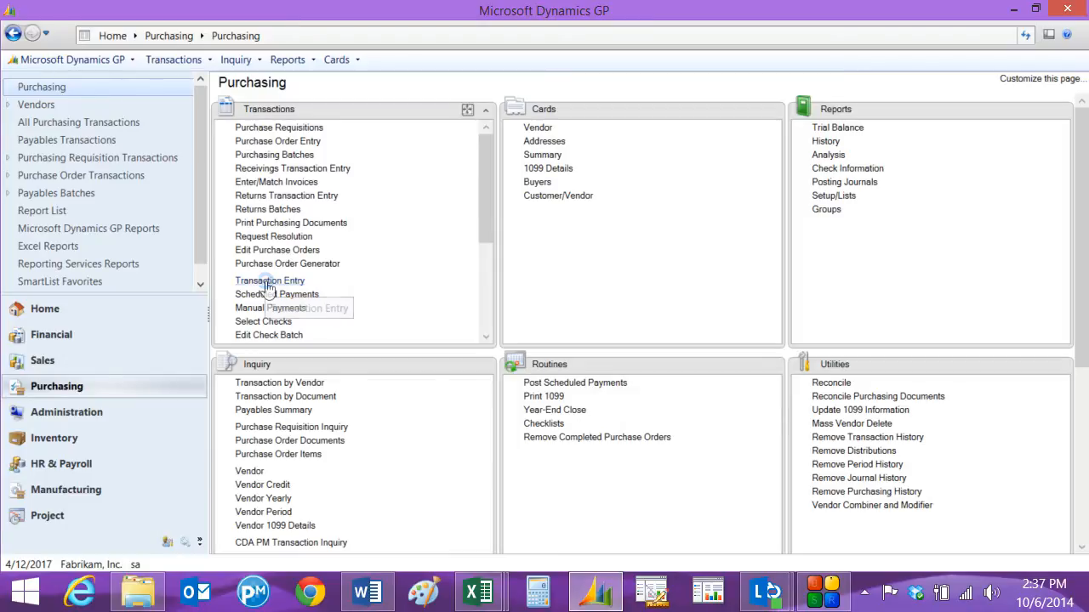
Enter a $2,000 Supplies invoice for EASTCOUNTY005, document 87687667, and view its distributions
left_click(270, 281)
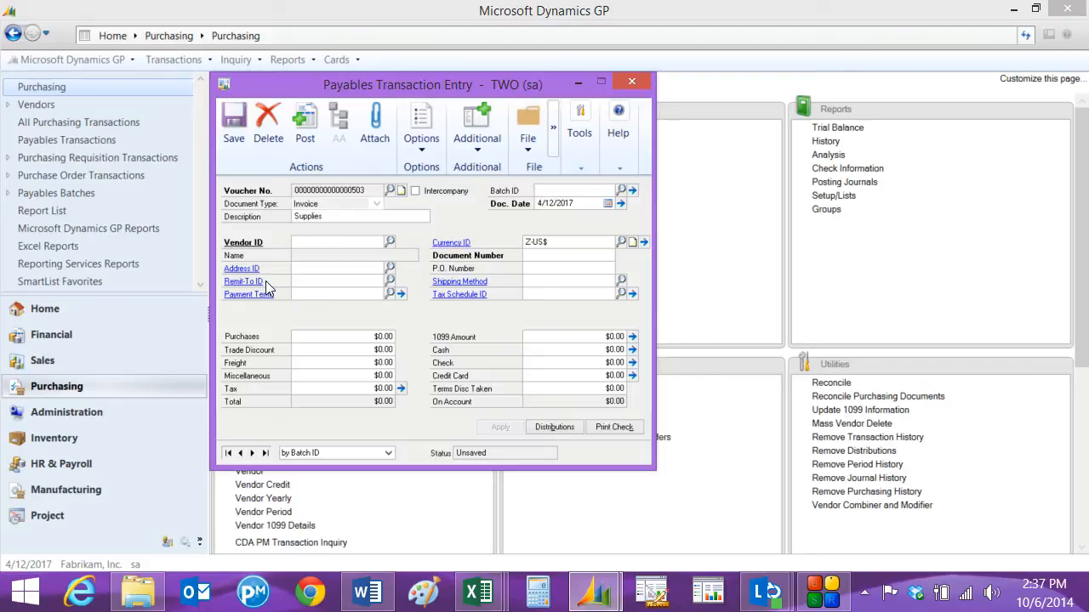
left_click(574, 190)
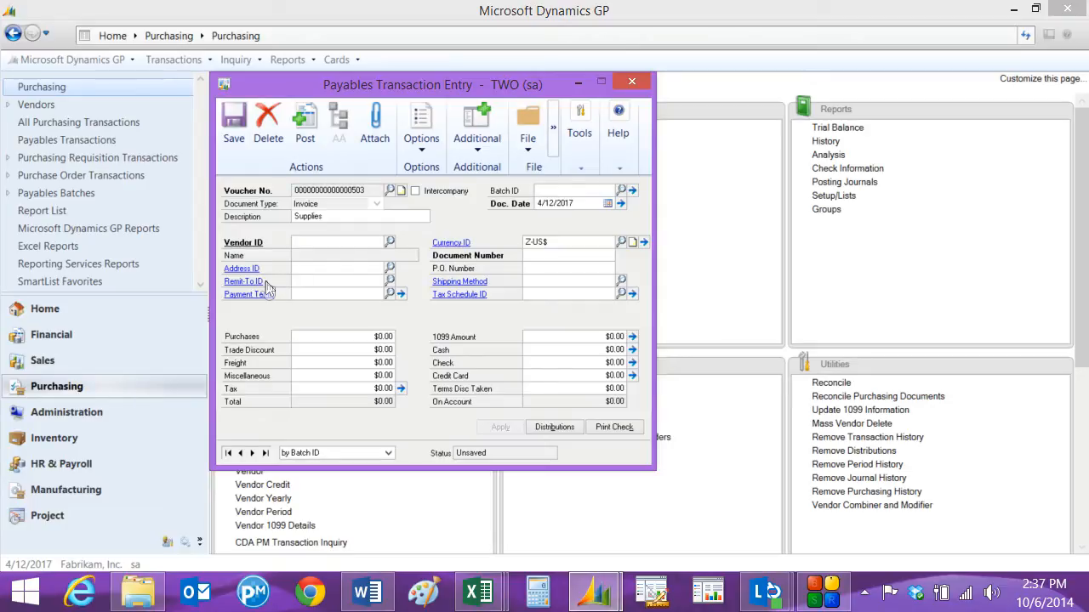
type("EAST")
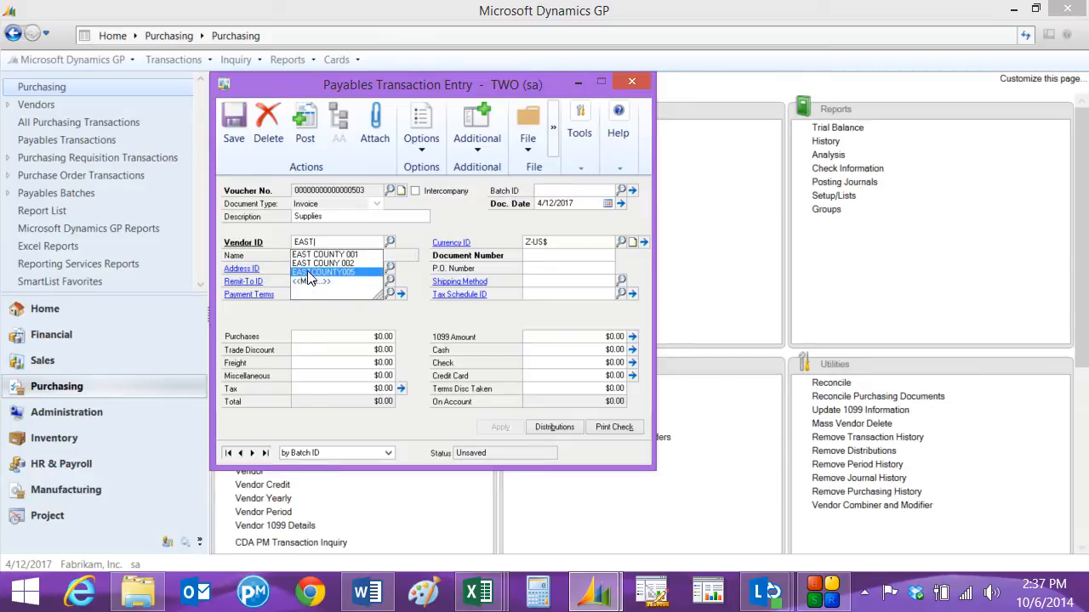
left_click(324, 274)
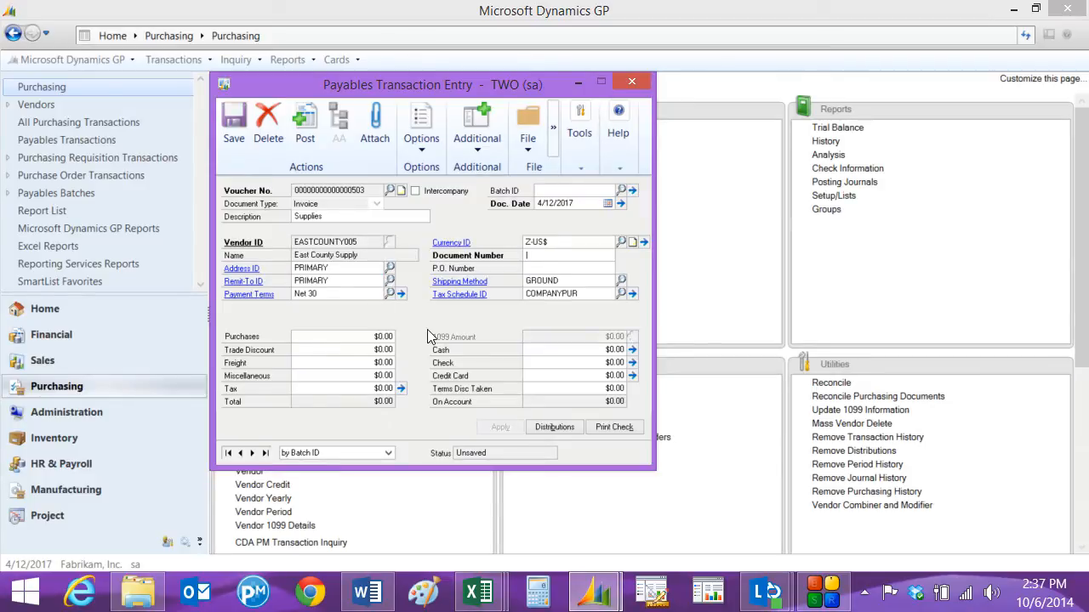
type("87687667")
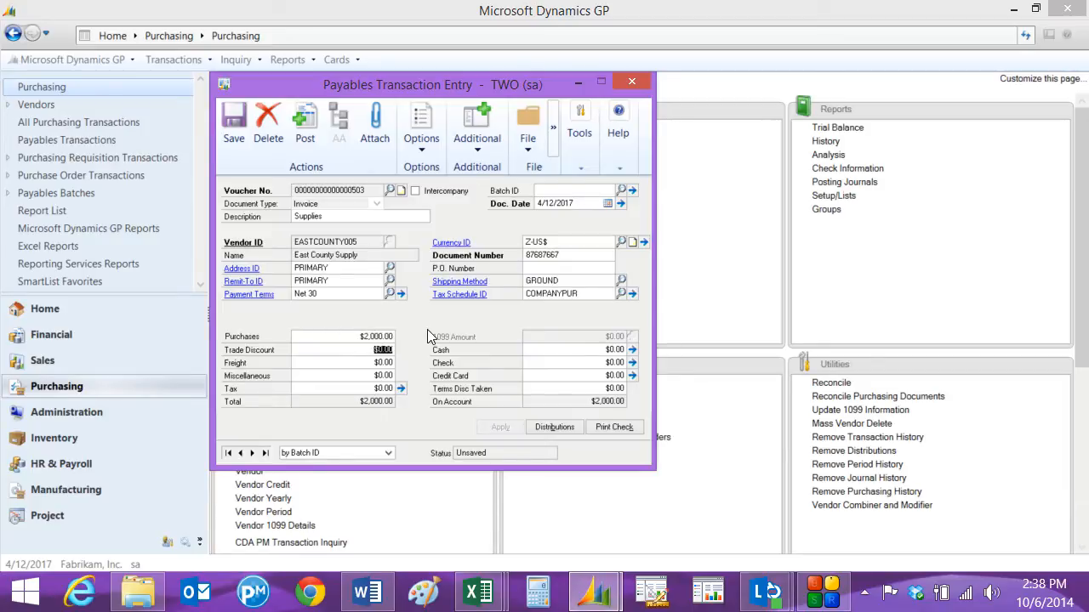
mouse_move(543, 440)
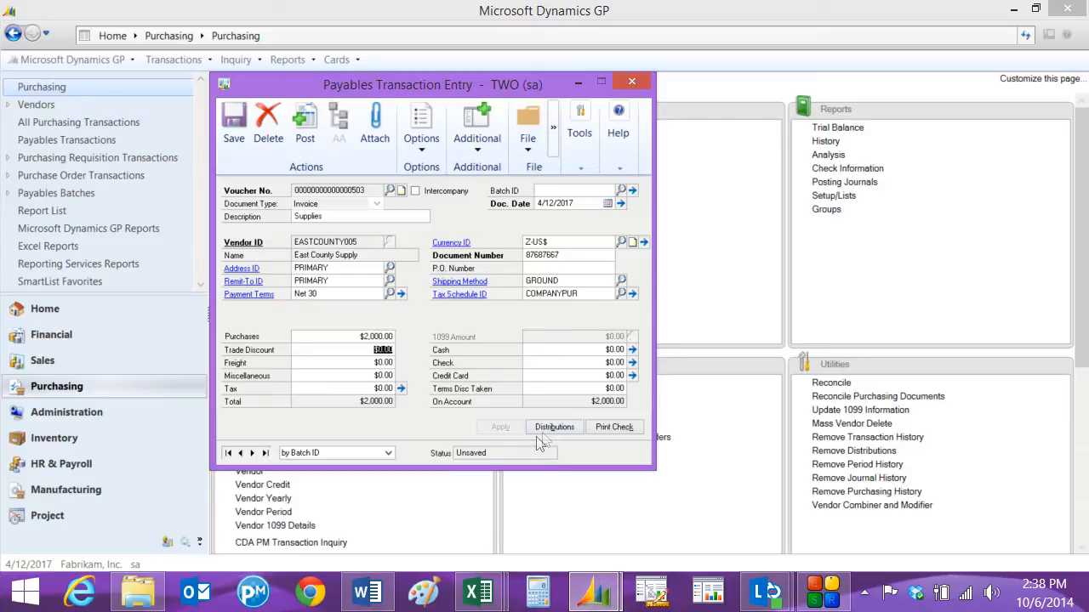
left_click(553, 427)
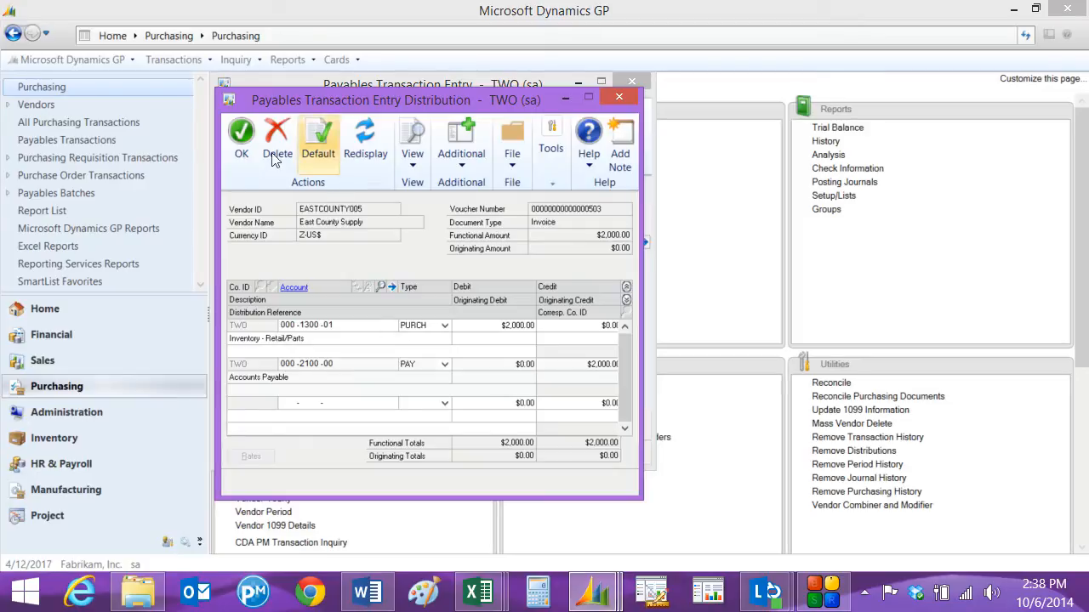
Accept the default inventory and payables distributions and post the $2,000 invoice
left_click(241, 141)
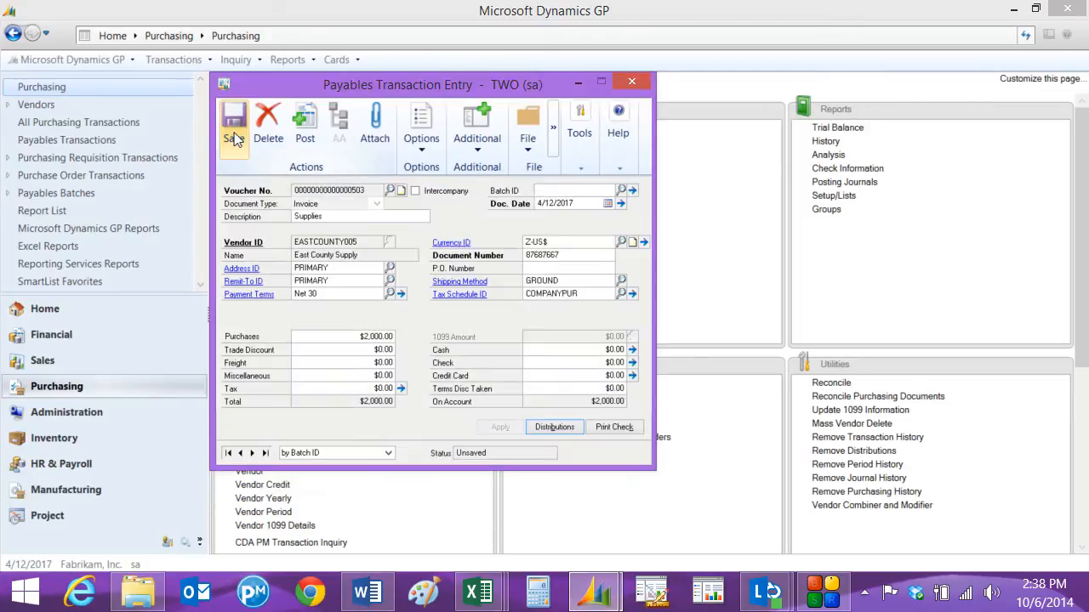
mouse_move(305, 123)
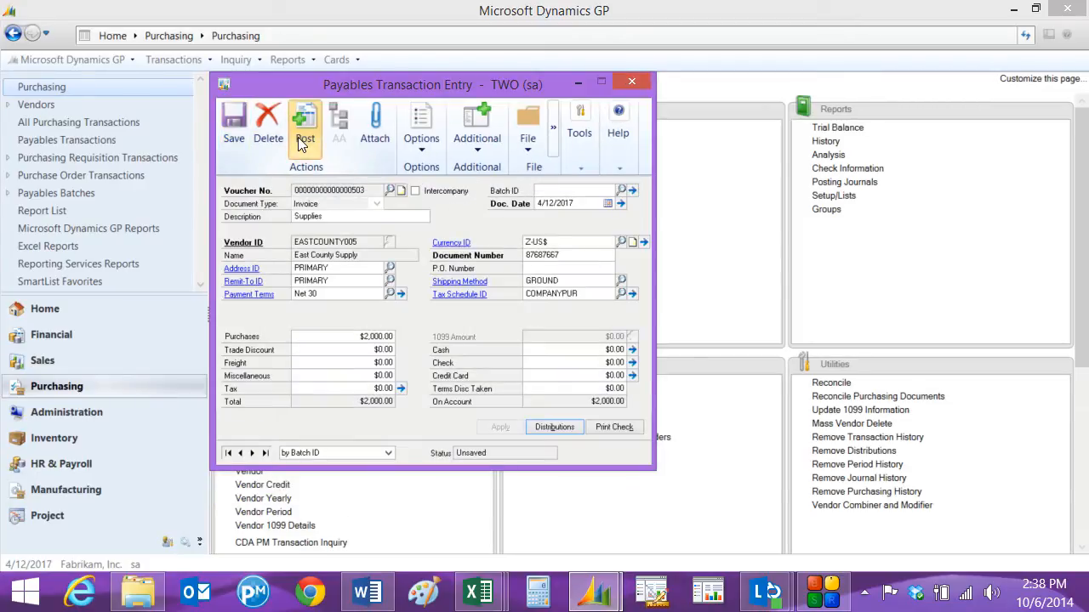
left_click(631, 81)
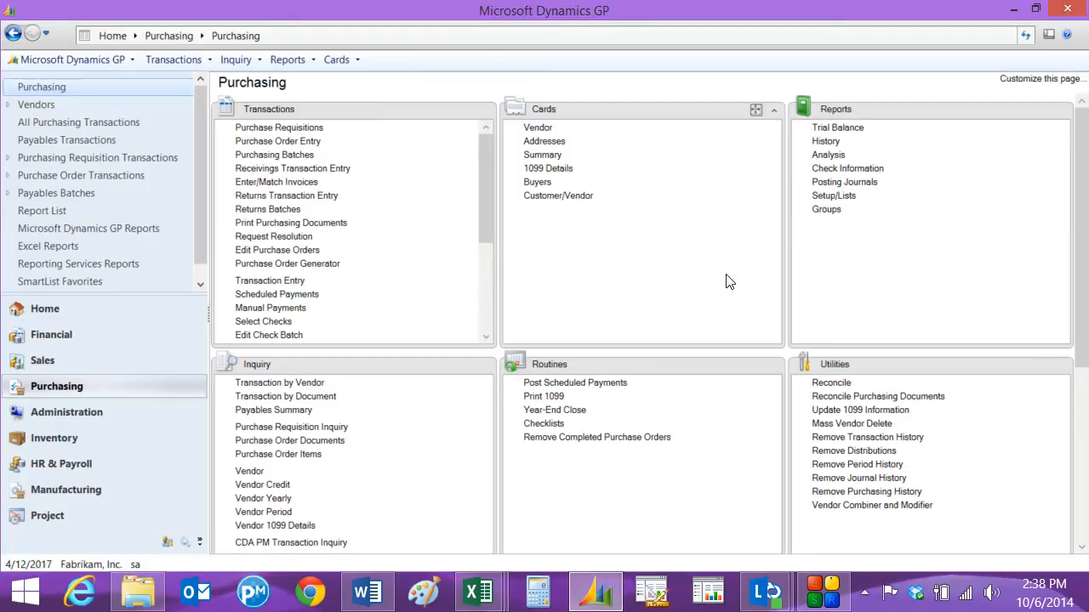
mouse_move(601, 284)
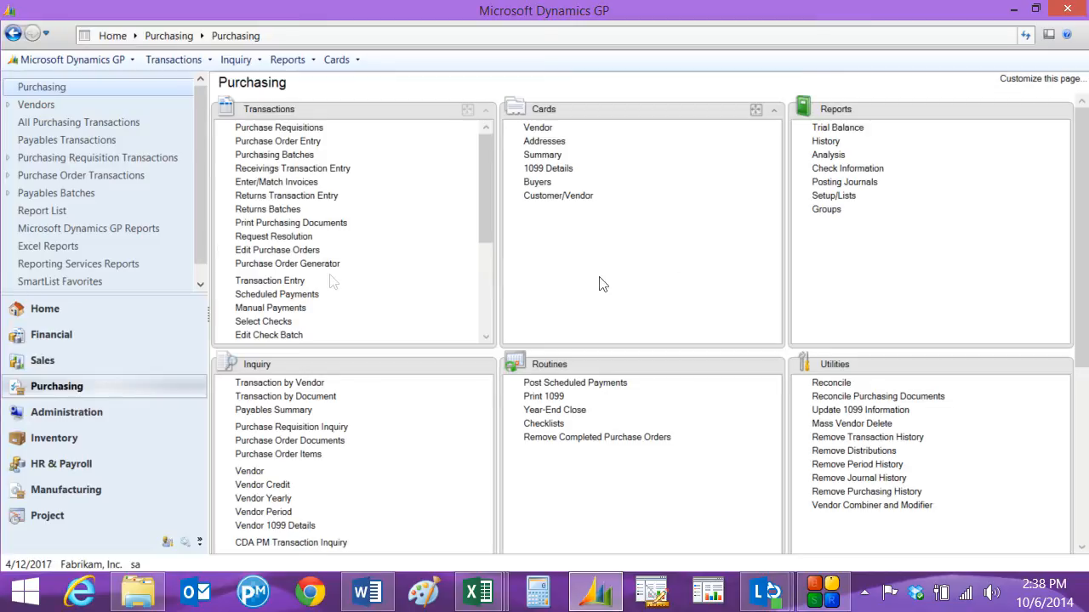
mouse_move(72, 59)
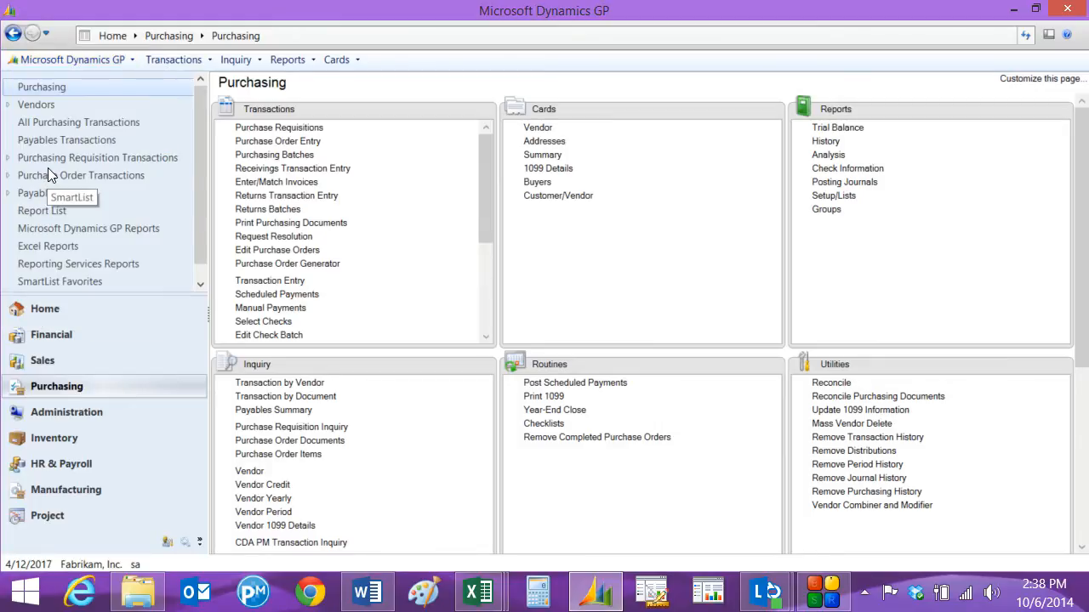
Run the SmartList Purchasing > Payables Transactions > Cash Requirements query, then close it
left_click(73, 198)
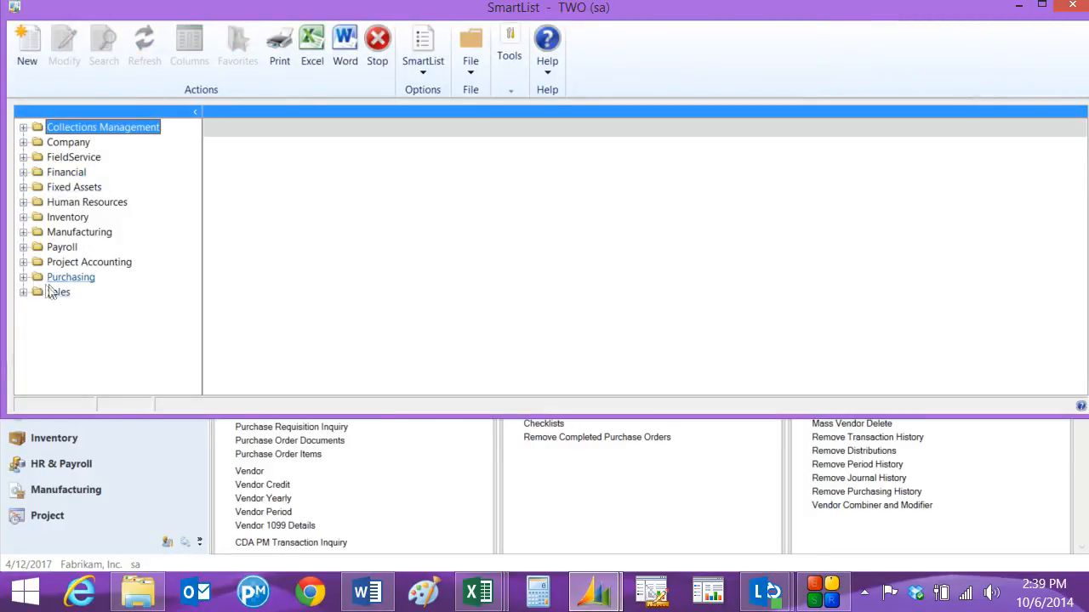
left_click(24, 276)
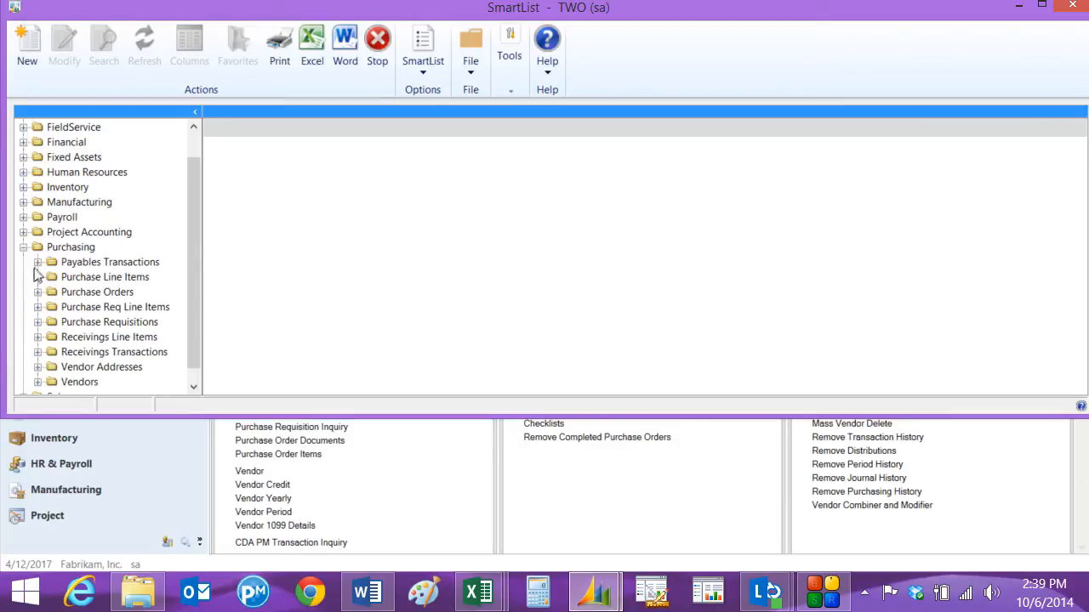
left_click(38, 262)
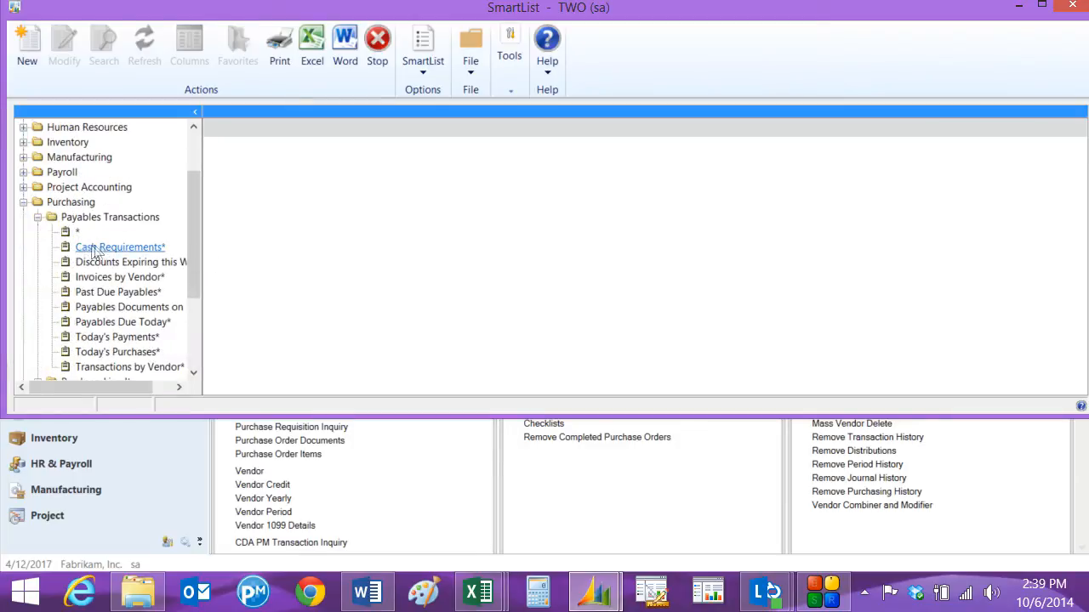
left_click(119, 246)
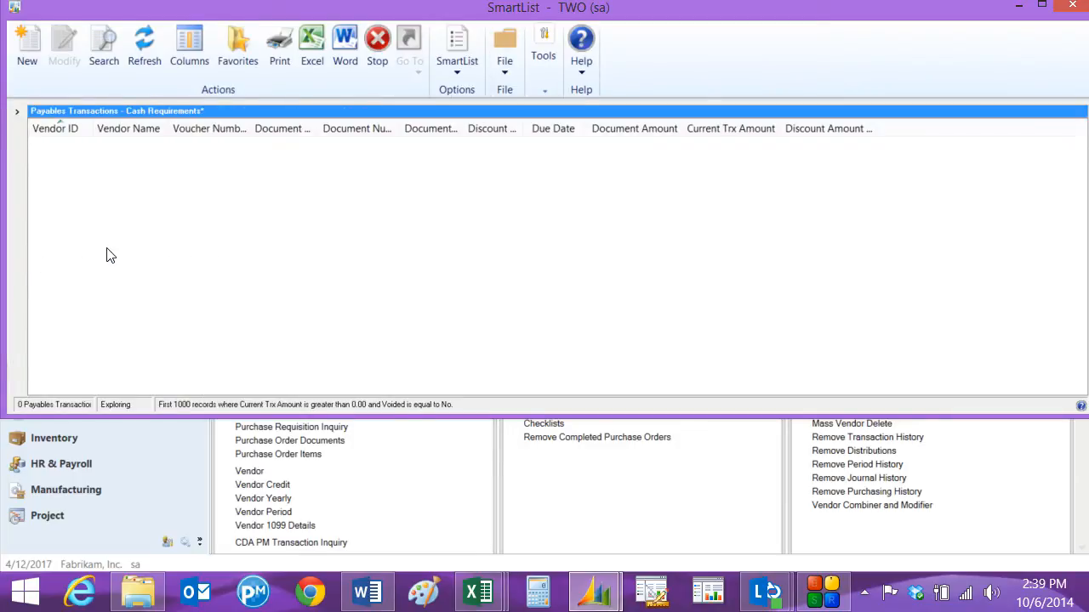
left_click(144, 42)
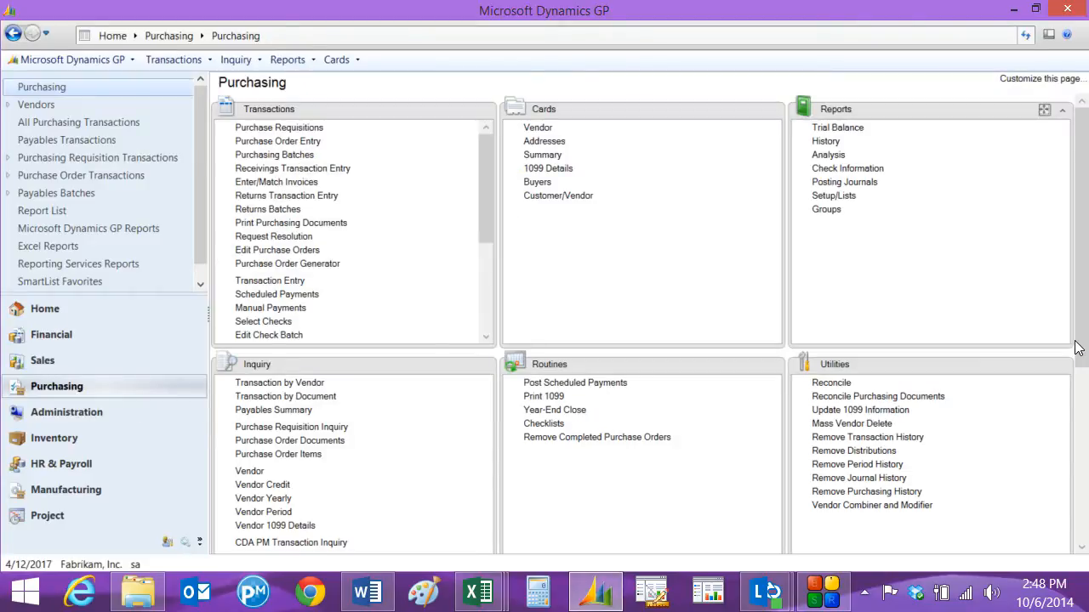
mouse_move(973, 323)
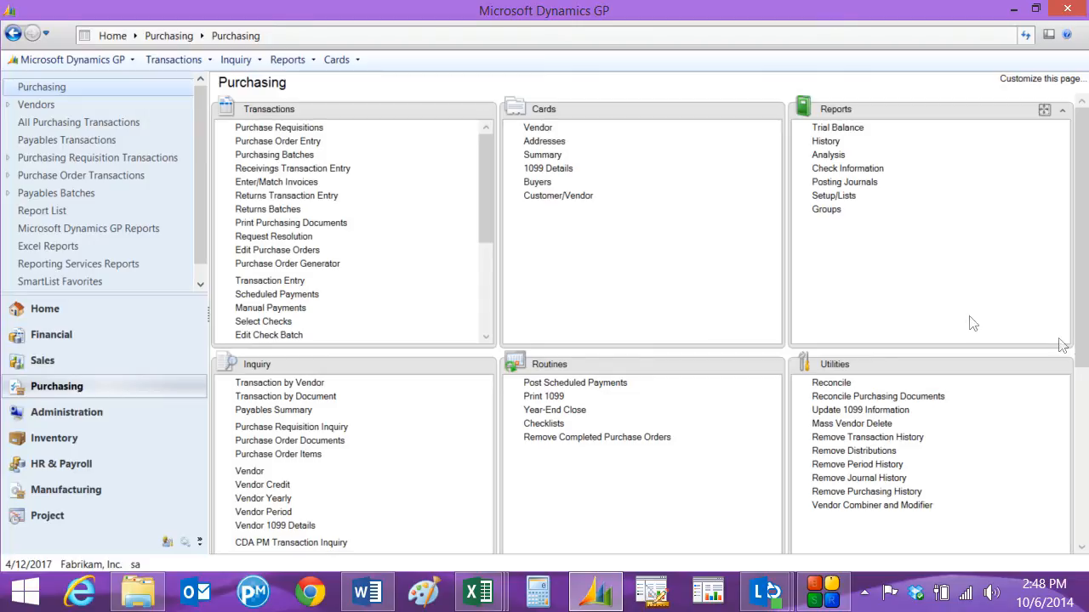
mouse_move(268, 334)
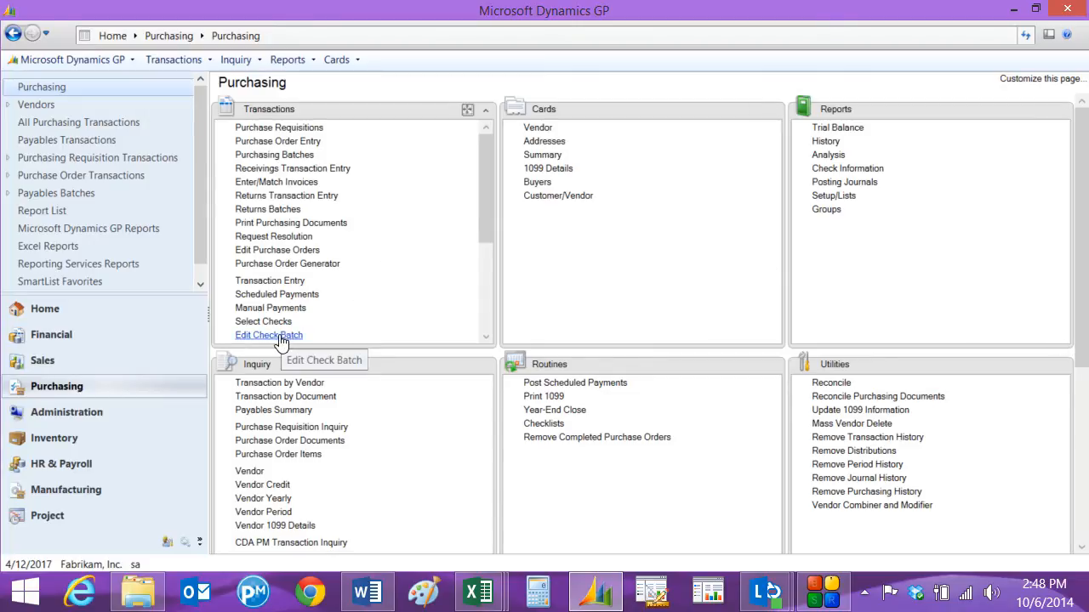
Create and save check batch STEVE CHECKS using the UPTOWN TRUST checkbook
left_click(268, 335)
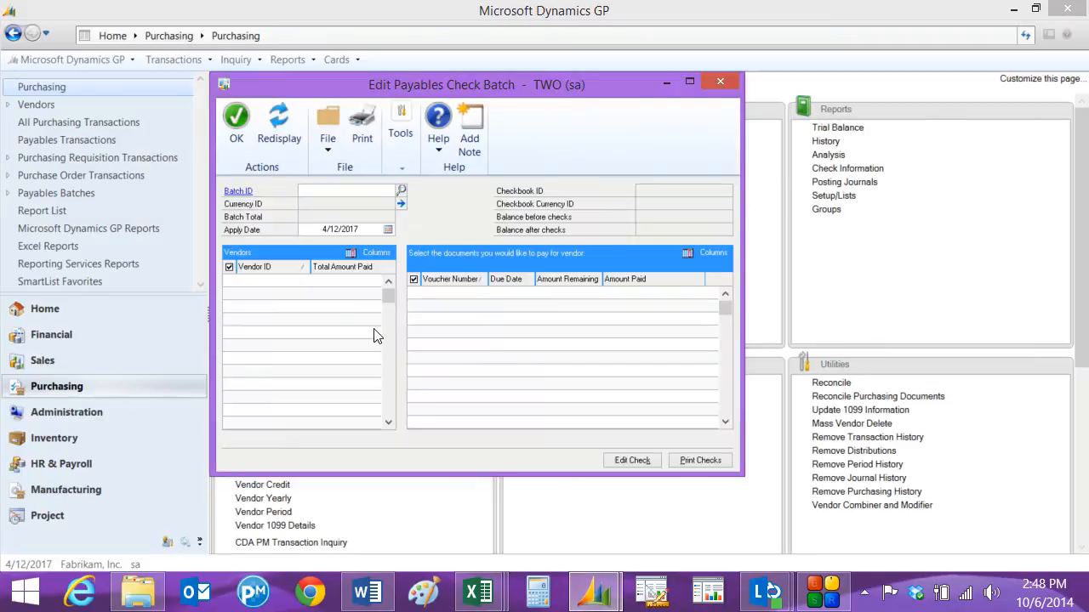
type("STEVE CHECKS")
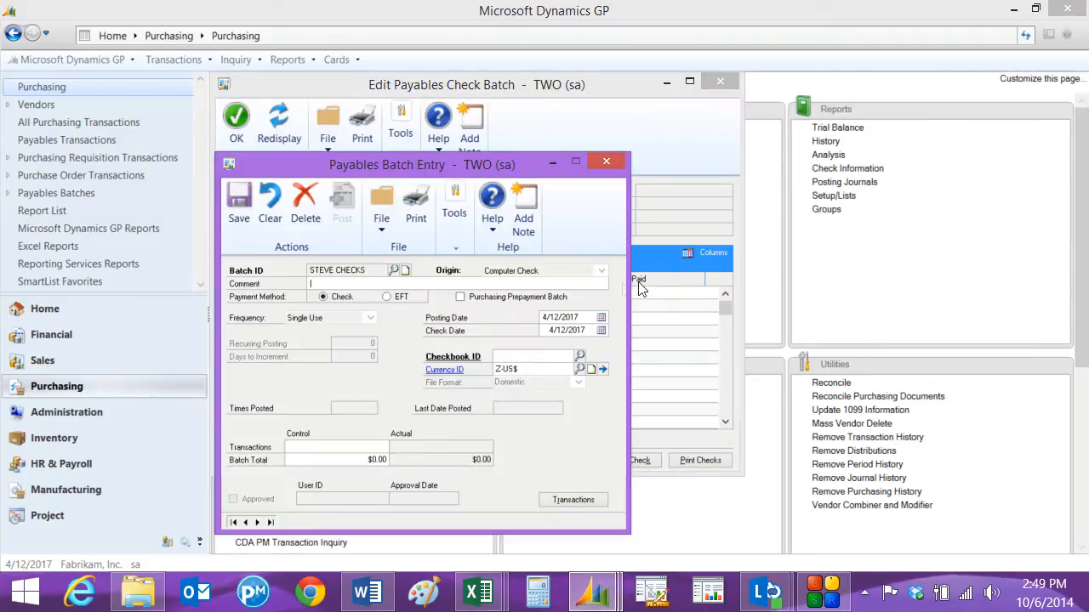
left_click(579, 355)
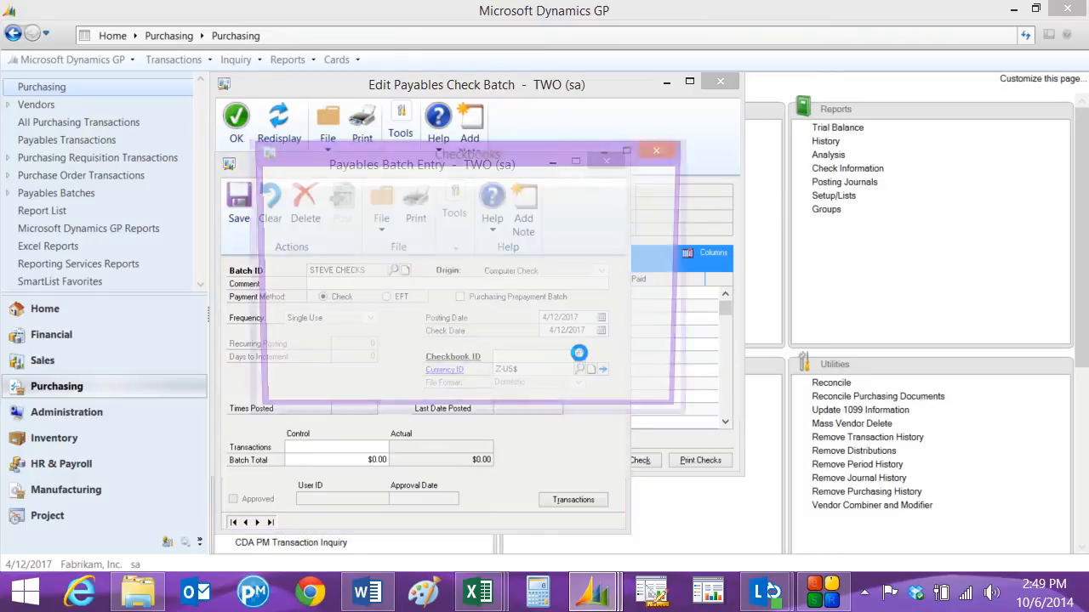
left_click(579, 368)
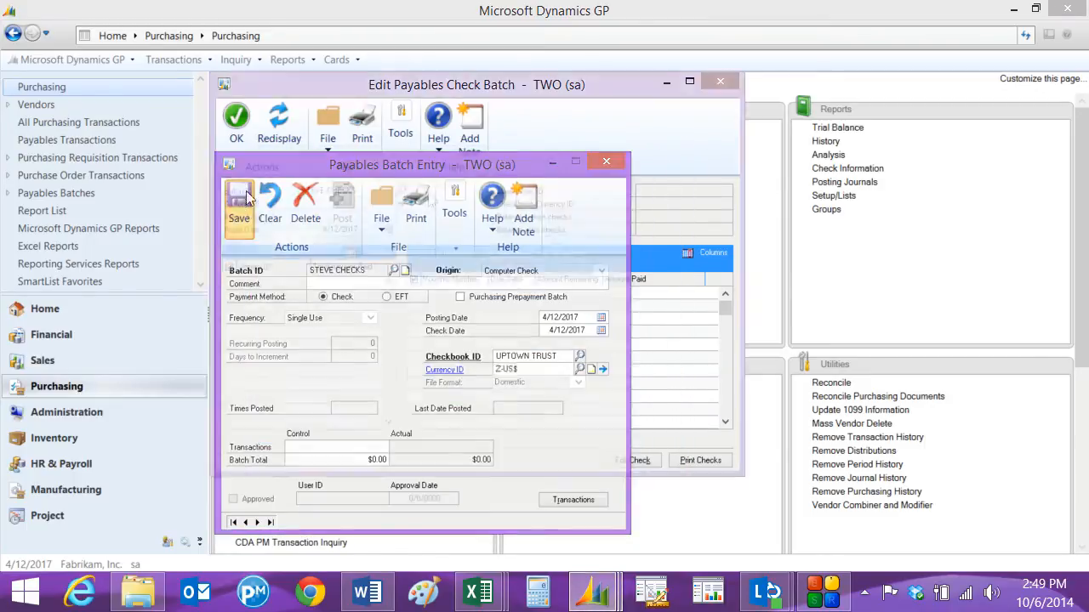
left_click(238, 204)
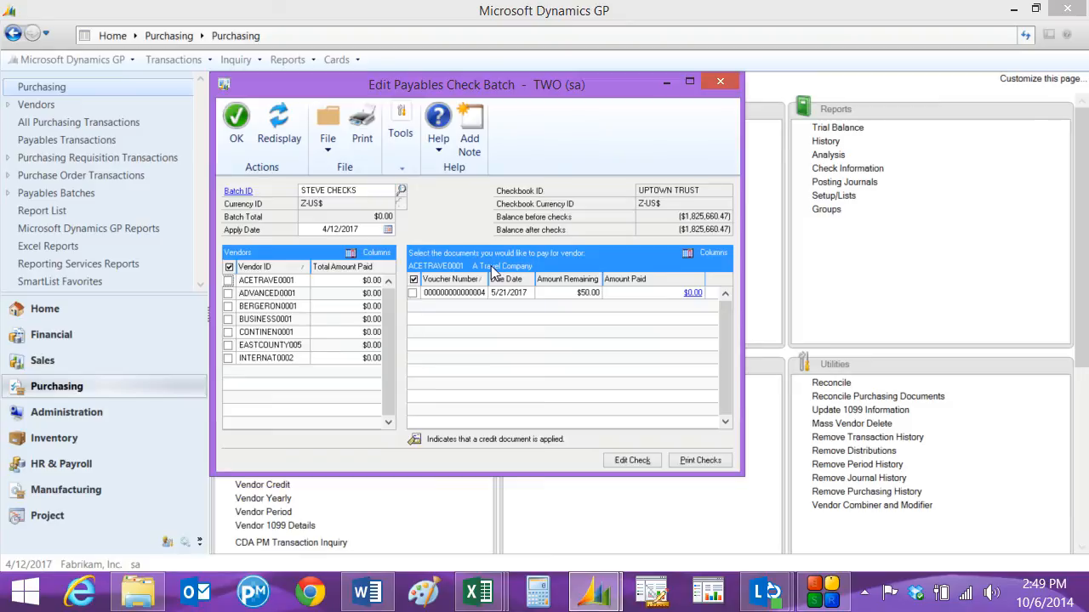
Mark EASTCOUNTY005's $2,000 voucher as paid in the batch and go to Print Checks
left_click(228, 347)
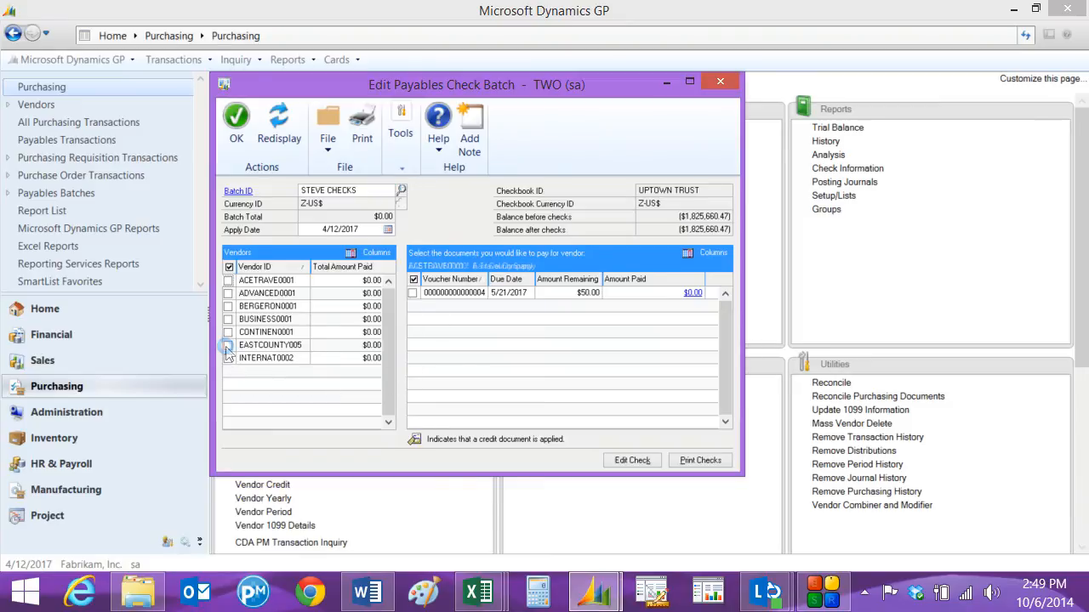
left_click(228, 345)
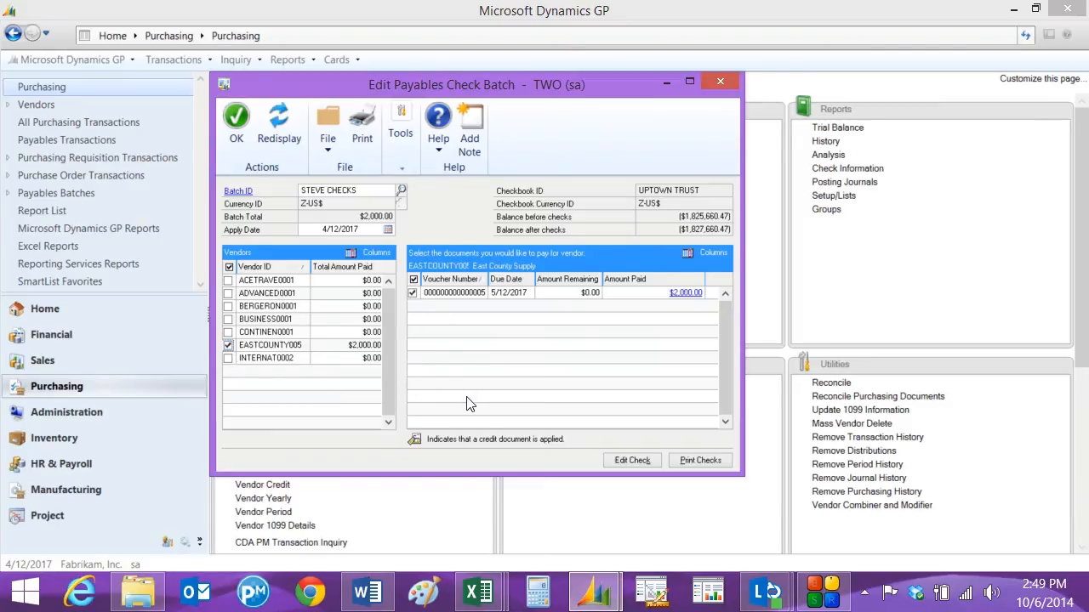
mouse_move(419, 307)
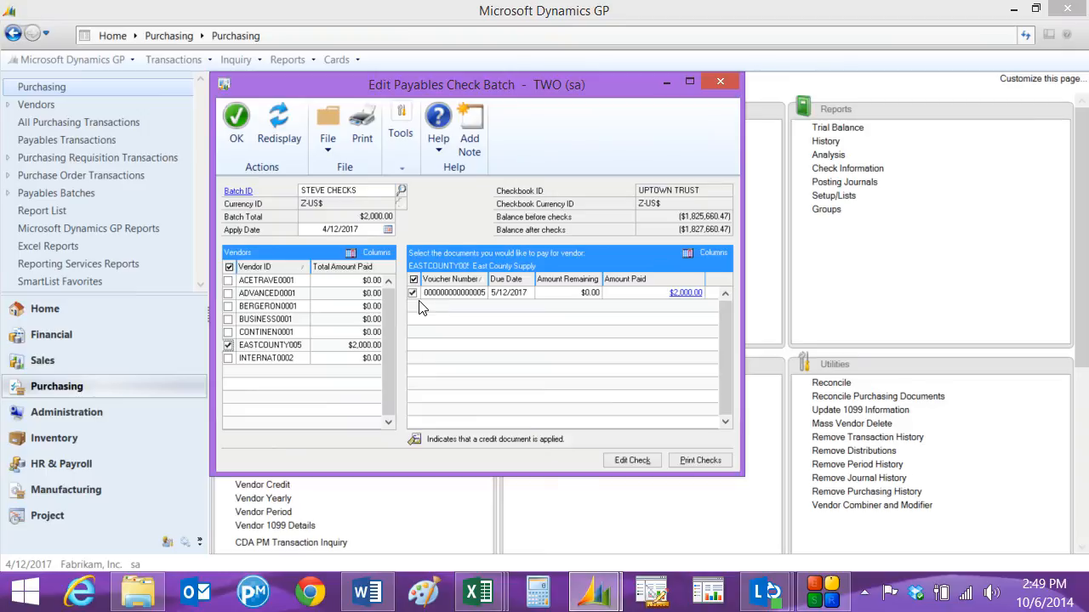
left_click(700, 461)
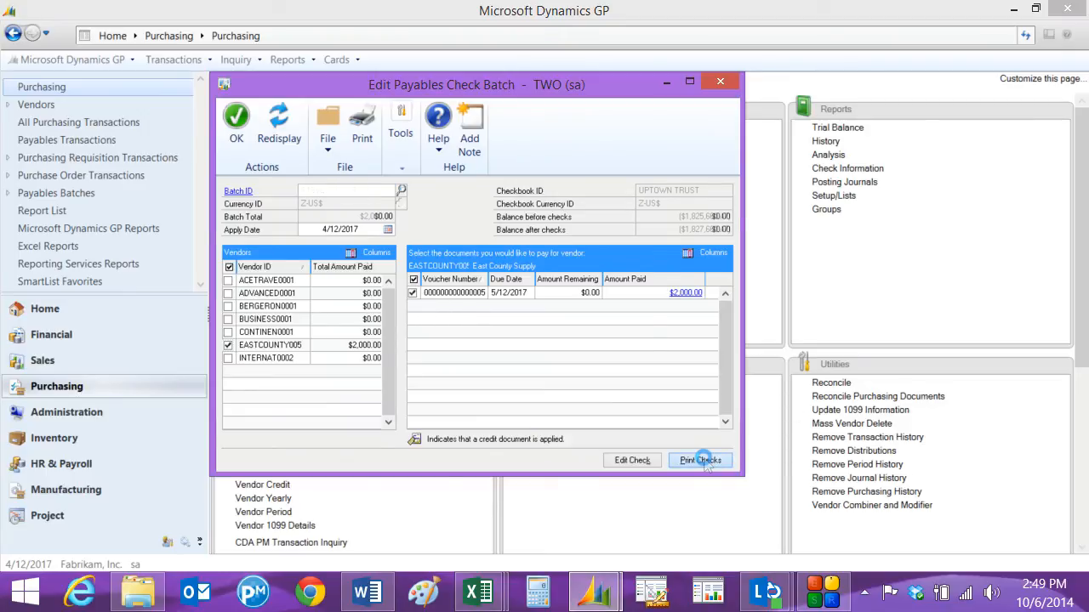
left_click(700, 460)
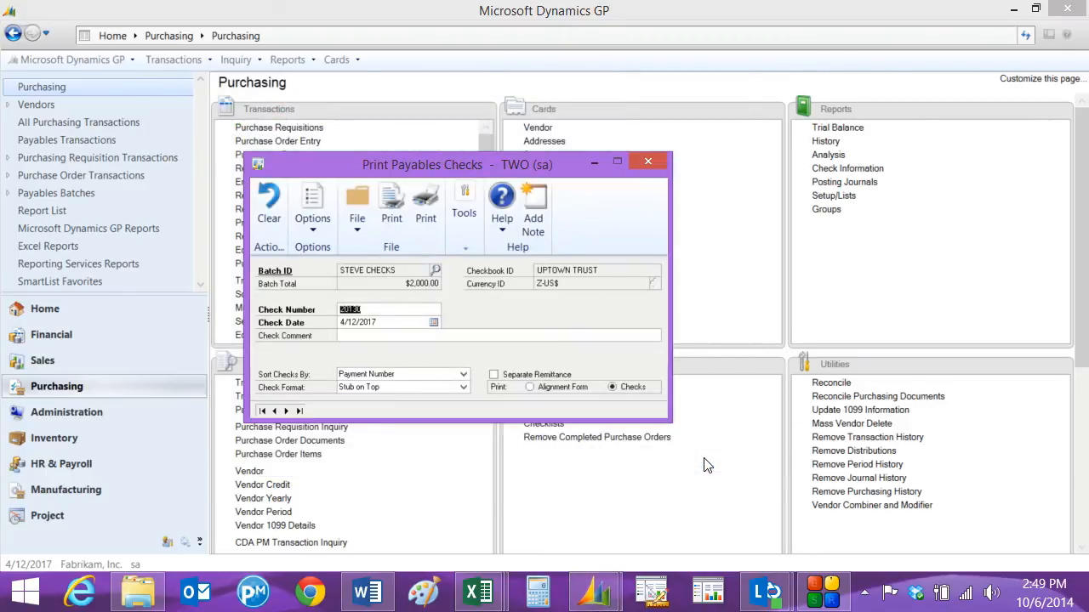
mouse_move(448, 389)
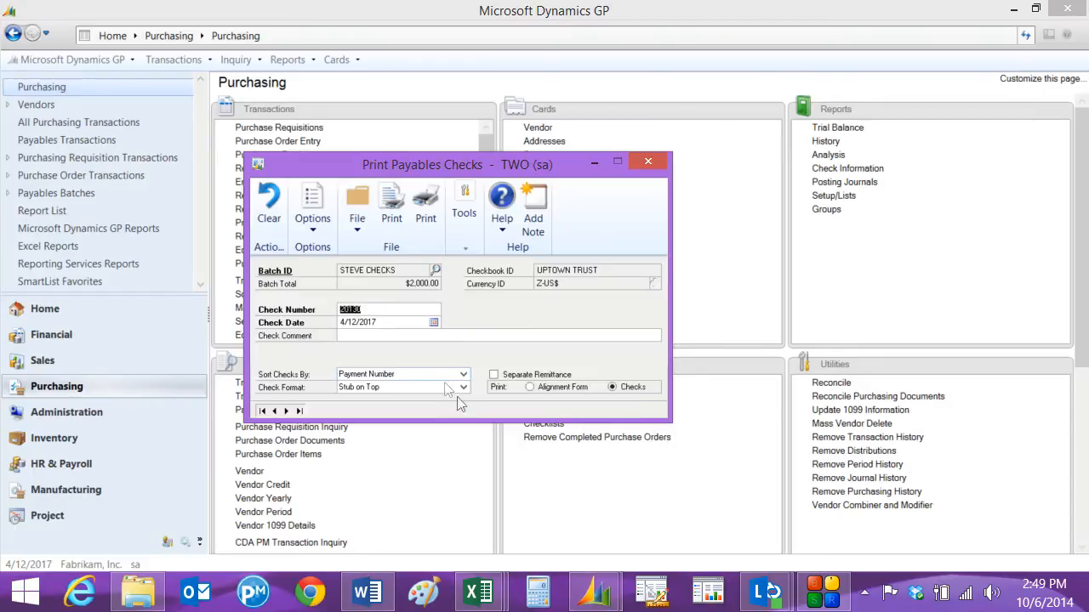
Print the STEVE CHECKS batch with the Stub Top/Bottom - Graphical check format
left_click(463, 387)
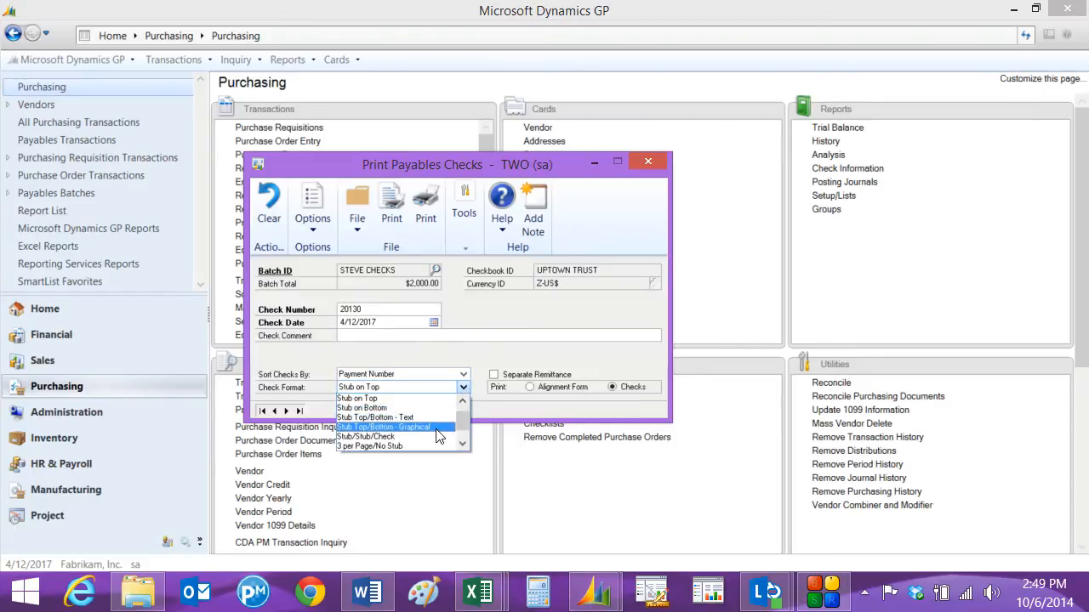
left_click(384, 427)
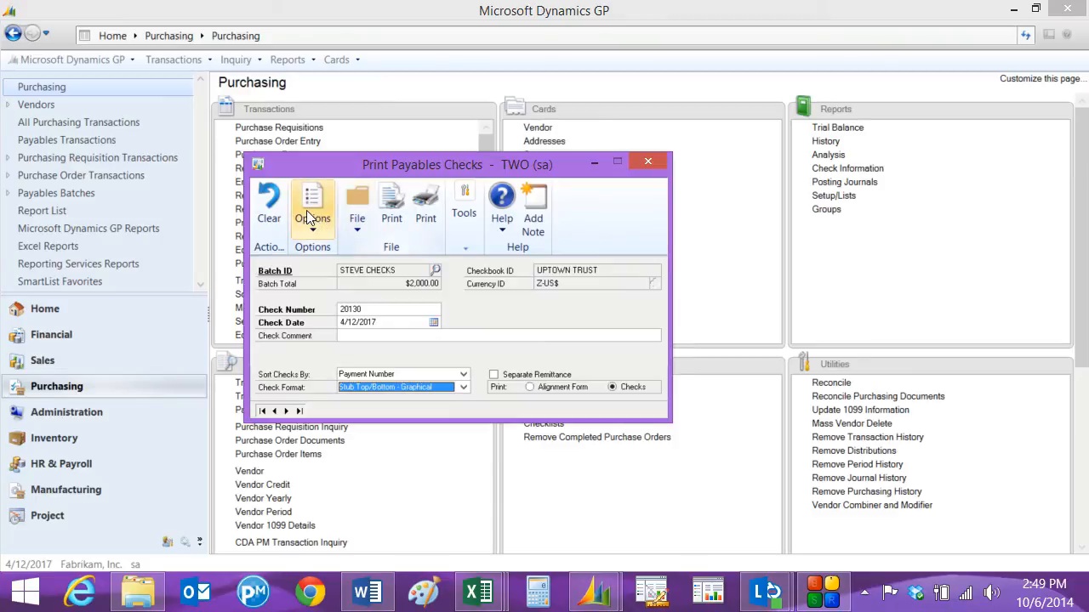
mouse_move(391, 204)
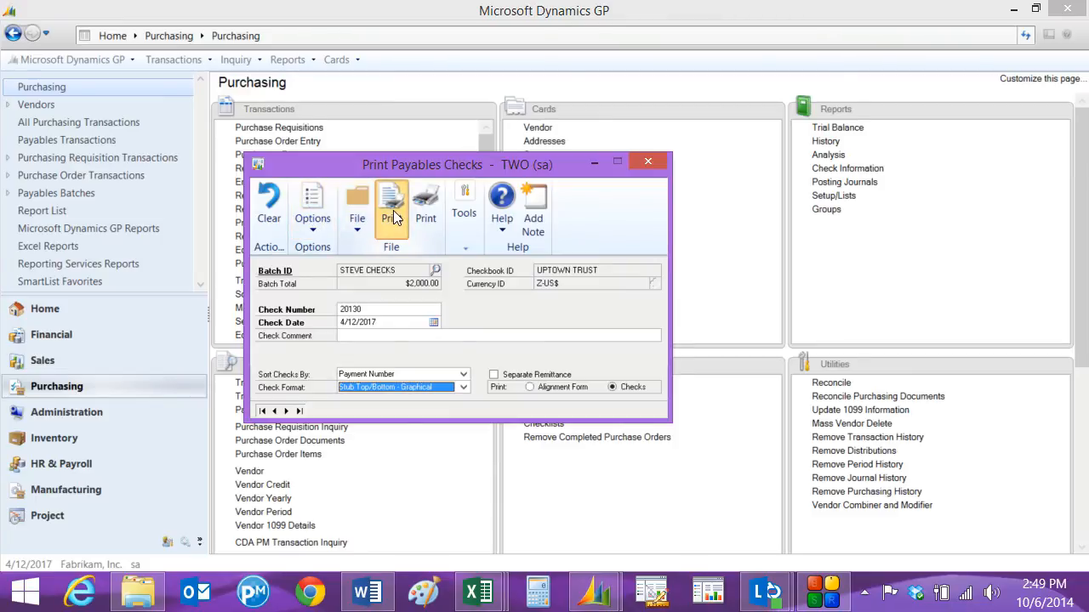
left_click(390, 209)
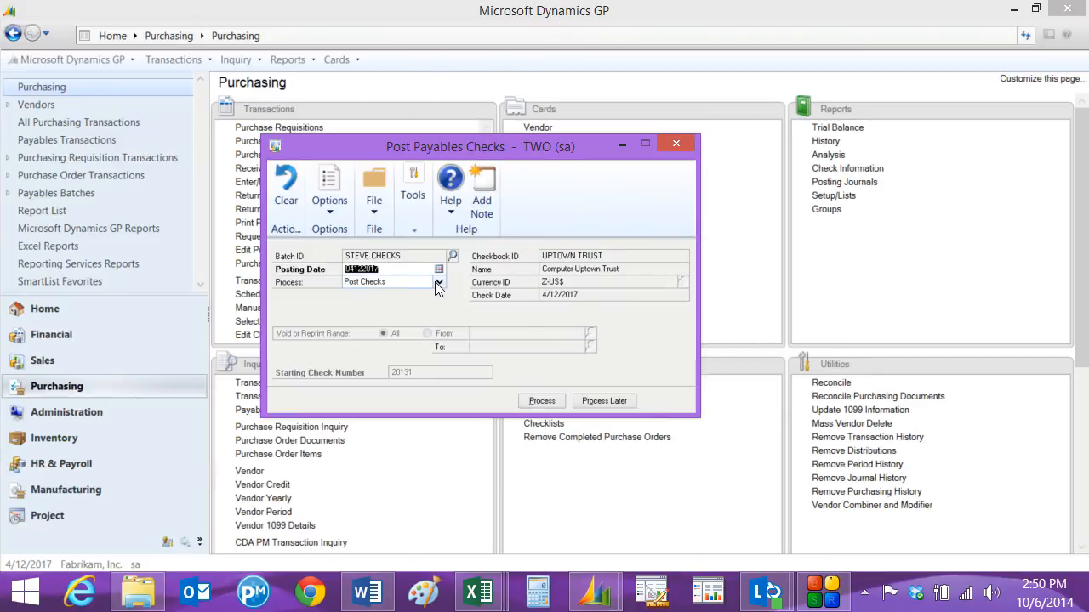
Process the STEVE CHECKS batch with Process set to Post Checks
left_click(438, 282)
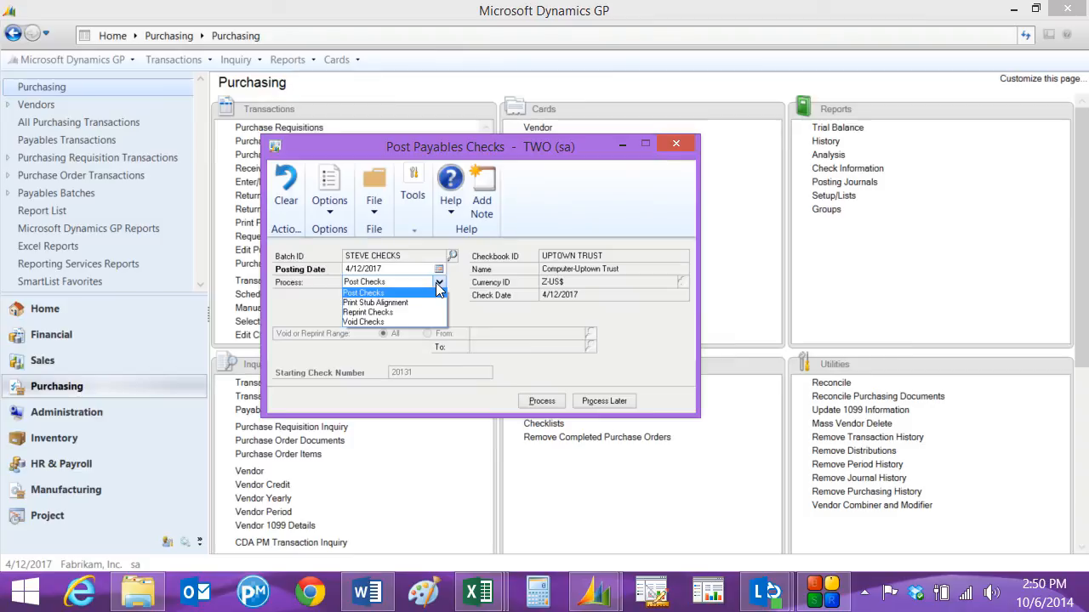
mouse_move(437, 294)
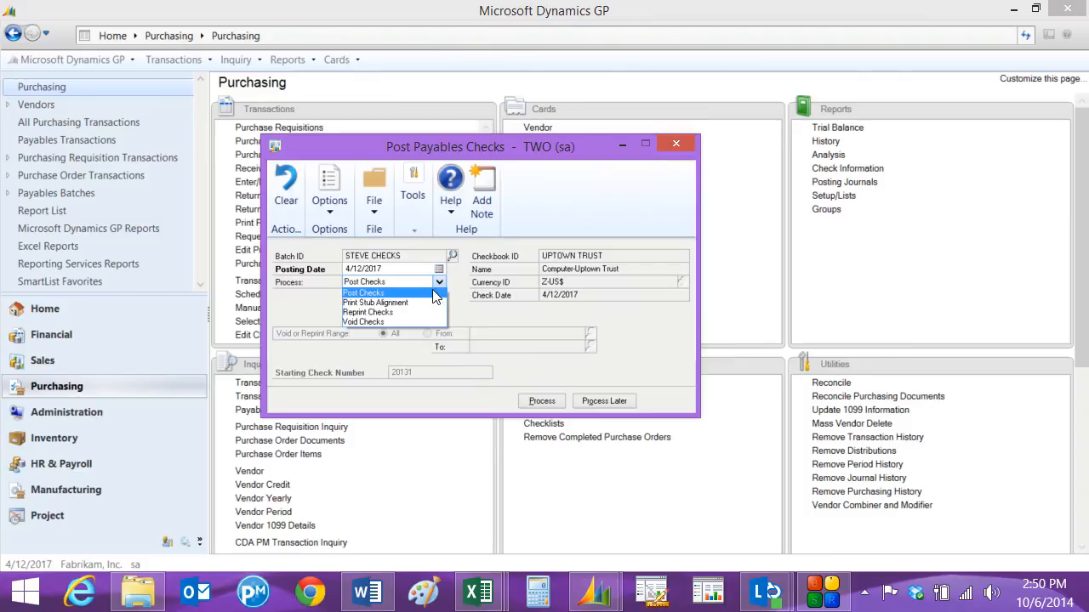
left_click(675, 143)
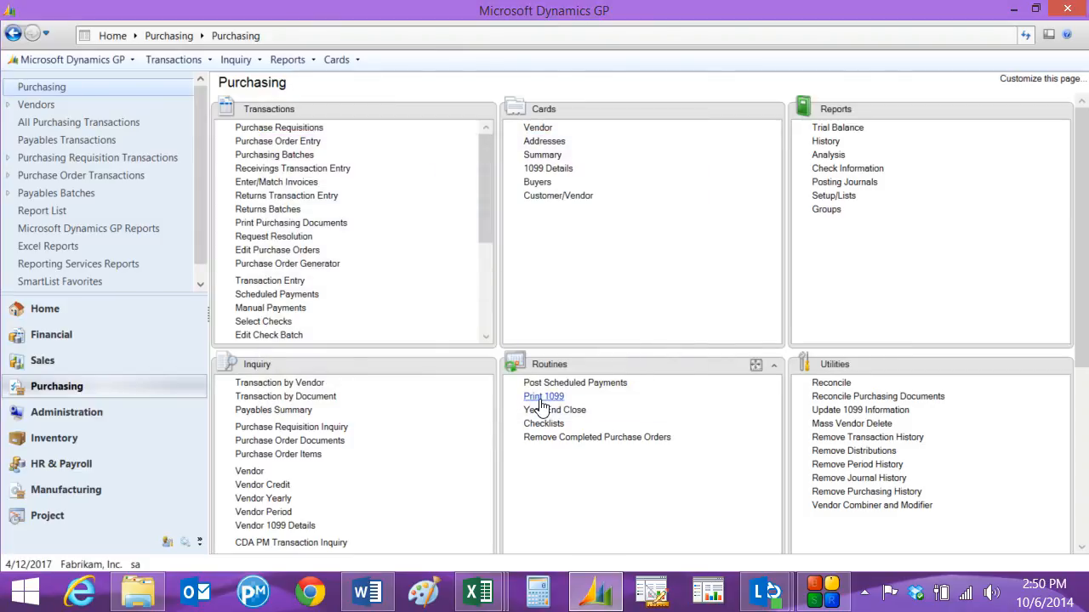
left_click(543, 397)
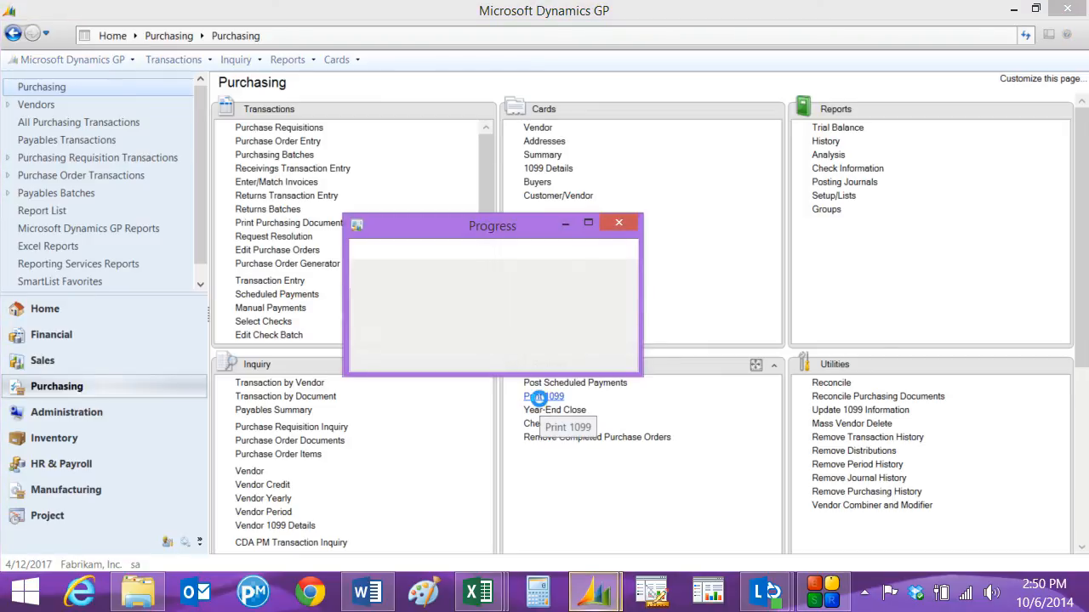